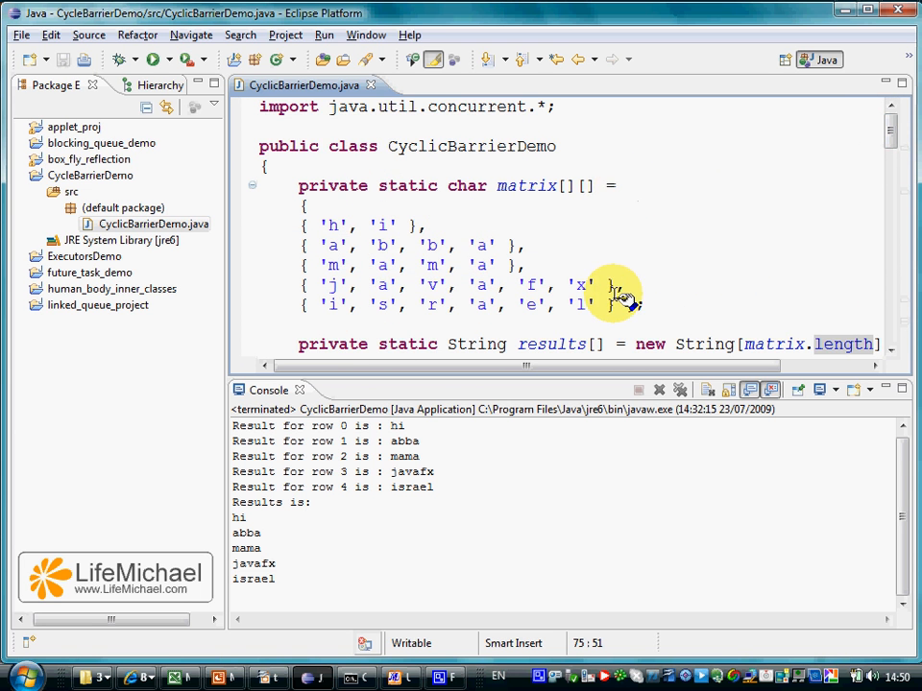
Step: Scroll through the hand-drawn diagram of the results and matrix arrays, barrier and threads
scroll(down, 3)
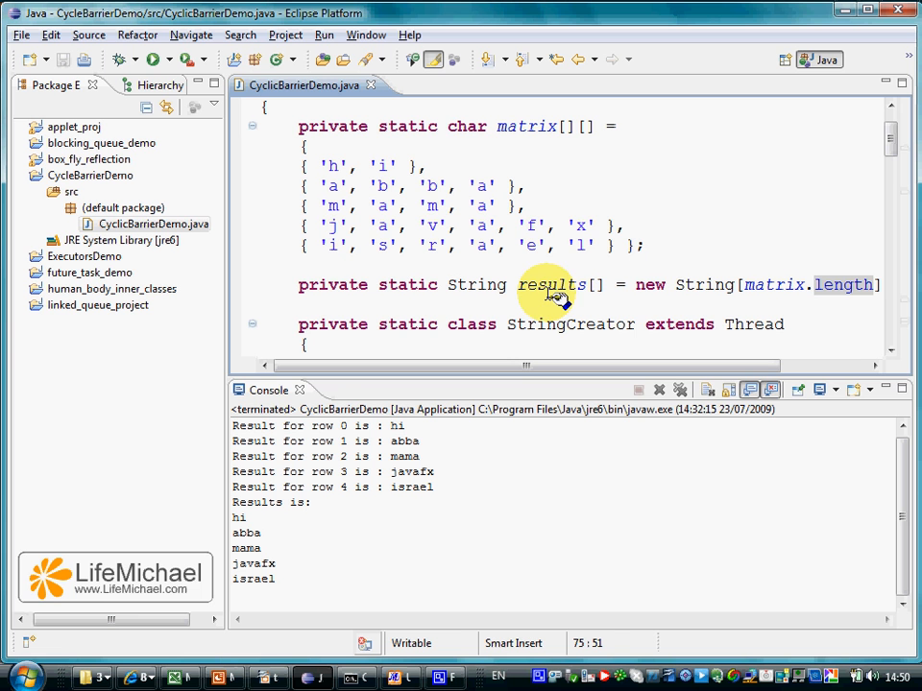
mouse_move(467, 150)
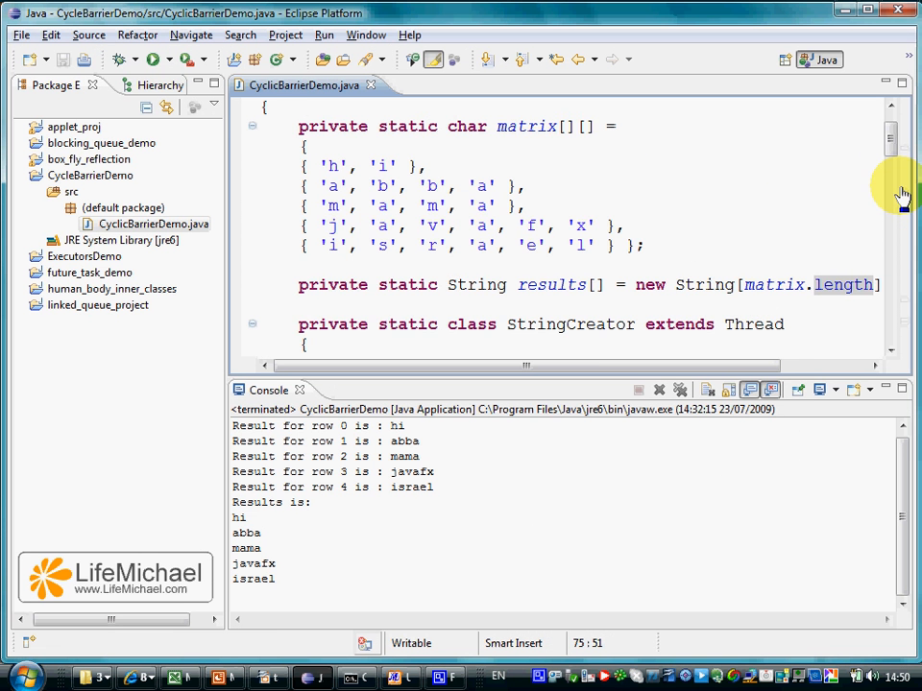
scroll(down, 3)
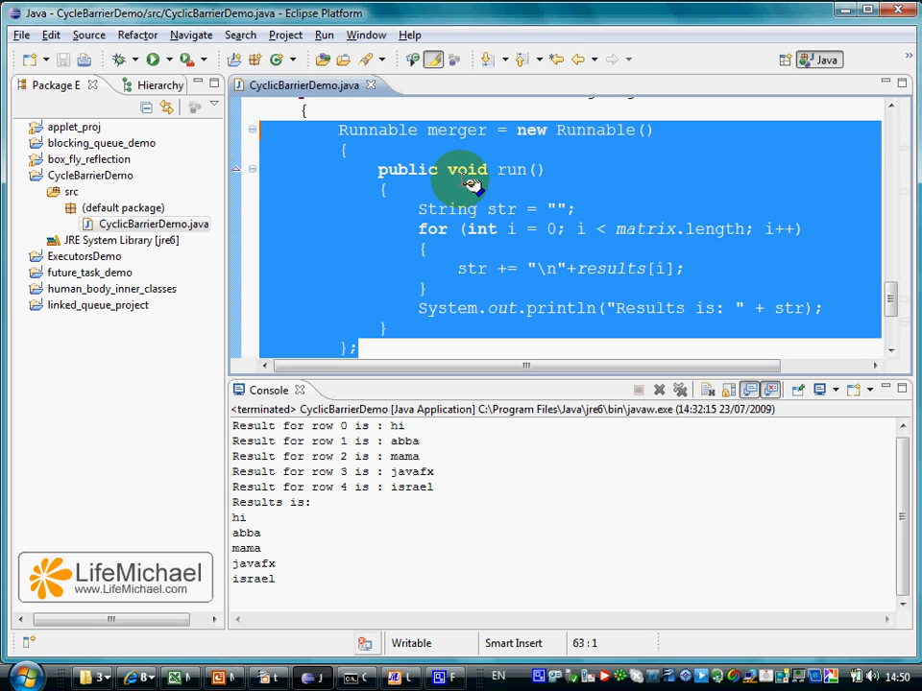
mouse_move(452, 144)
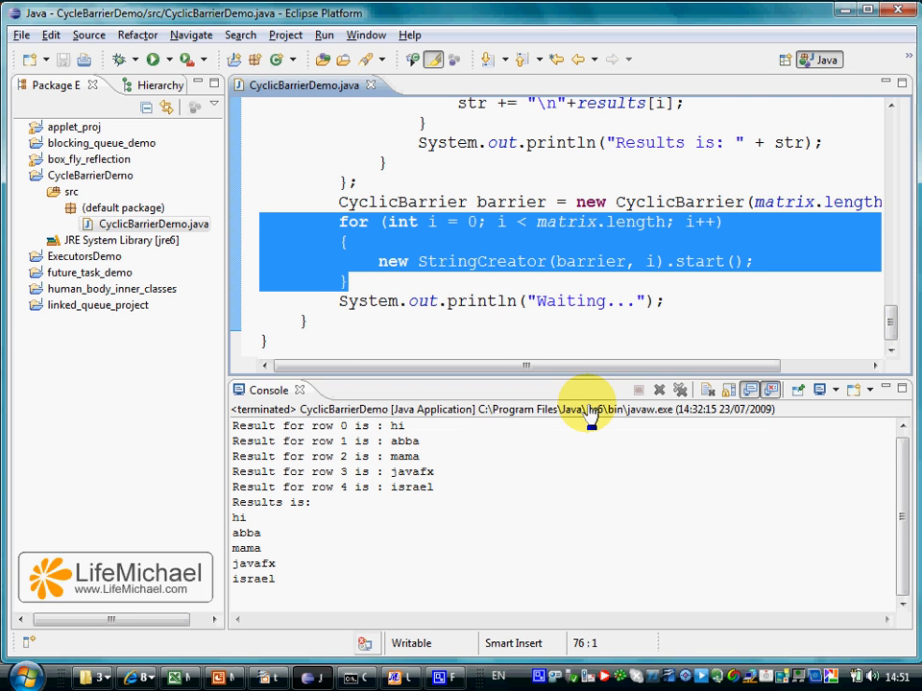
mouse_move(605, 284)
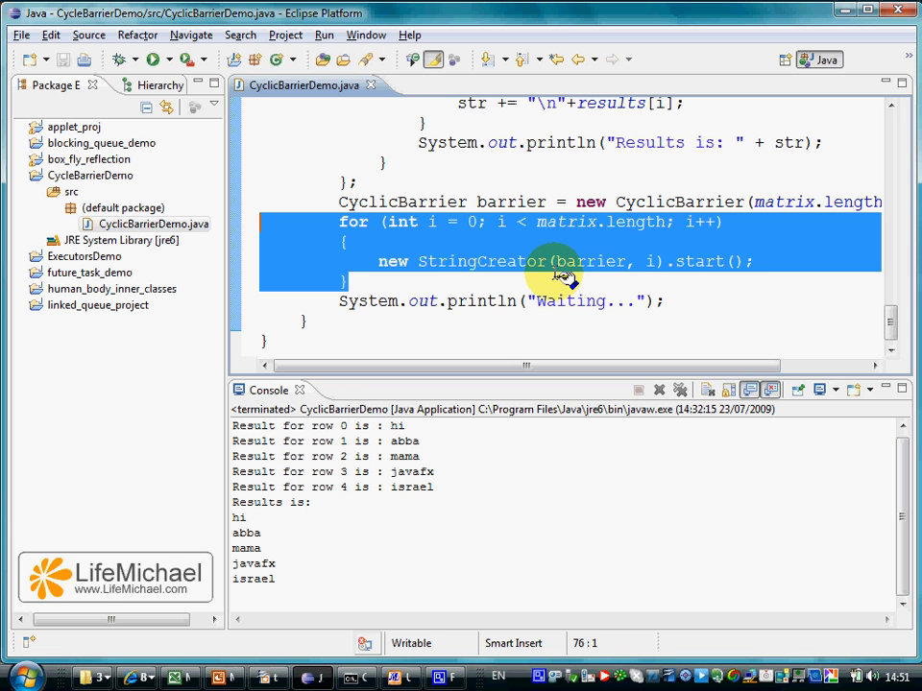
mouse_move(681, 261)
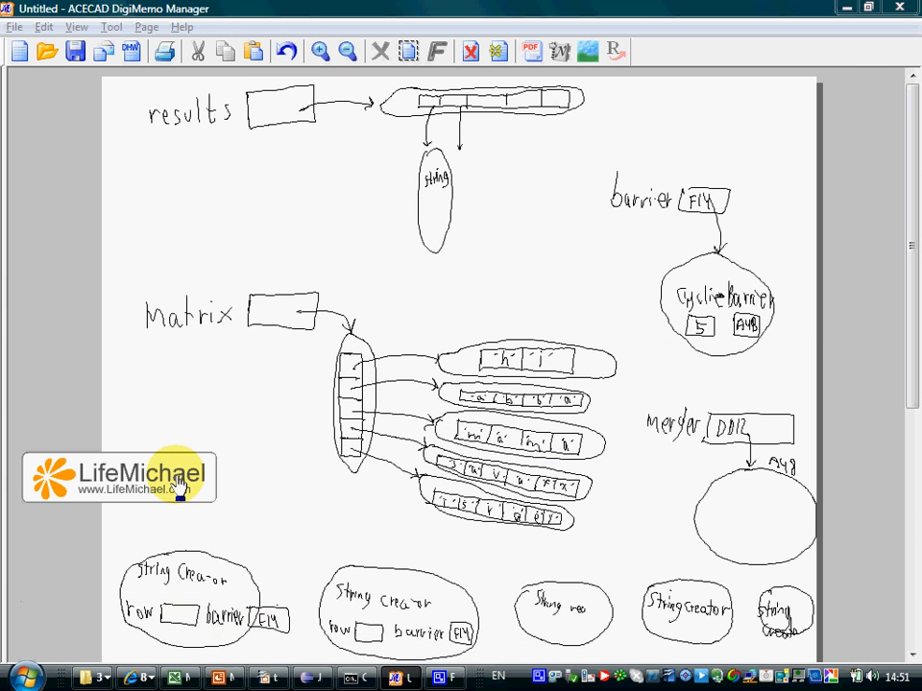
mouse_move(222, 676)
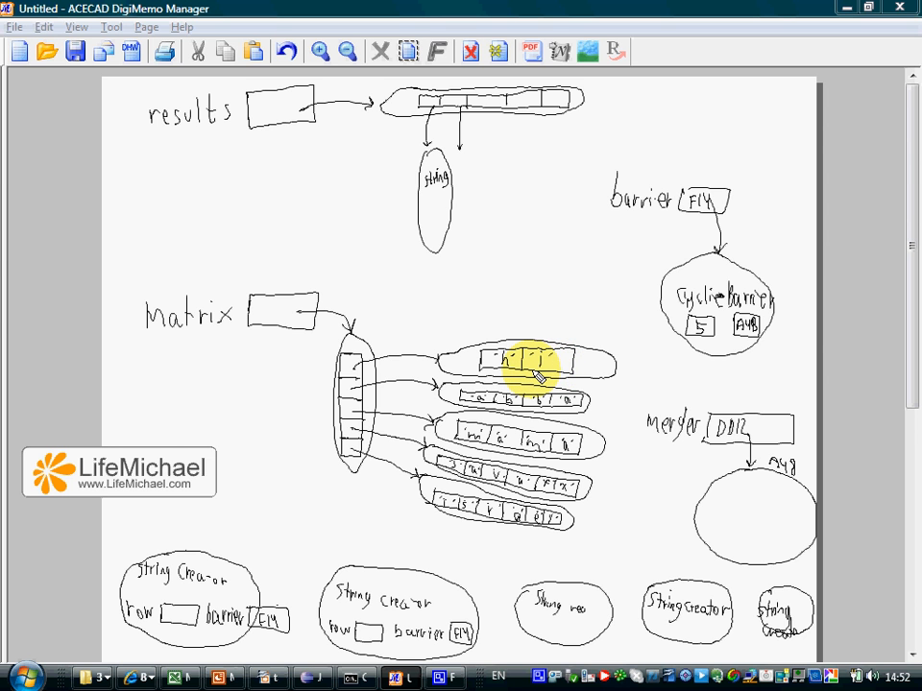
mouse_move(504, 373)
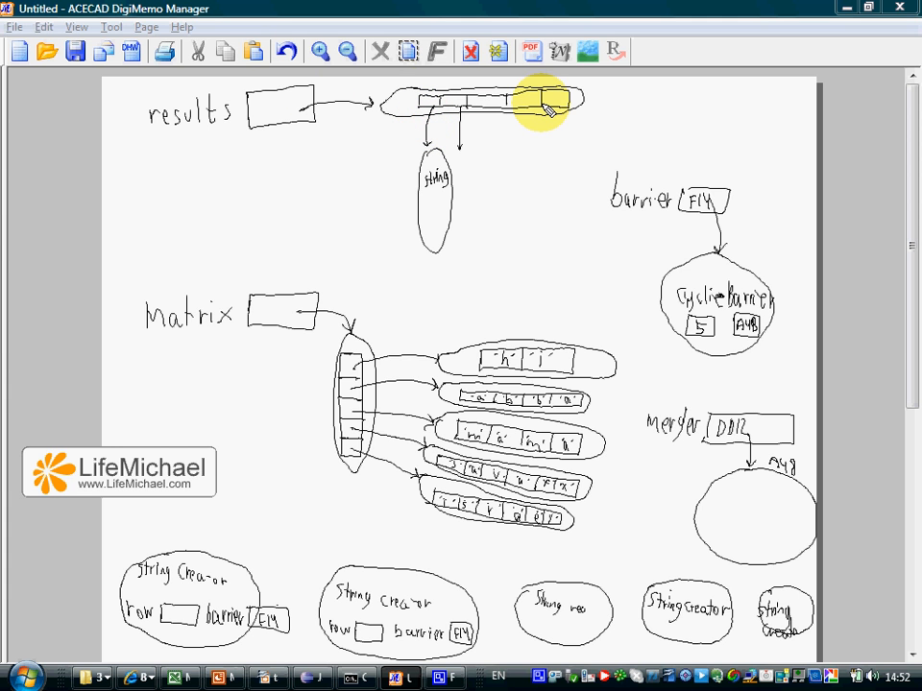
Step: Return to Eclipse and highlight the for loop that starts a StringCreator thread per matrix row
key(alt+tab)
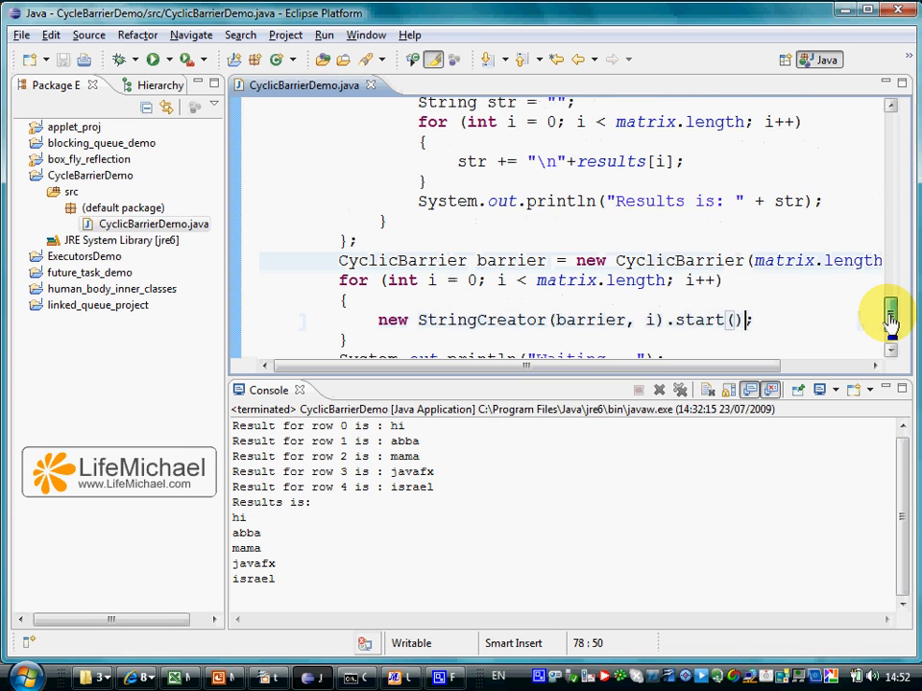
scroll(down, 3)
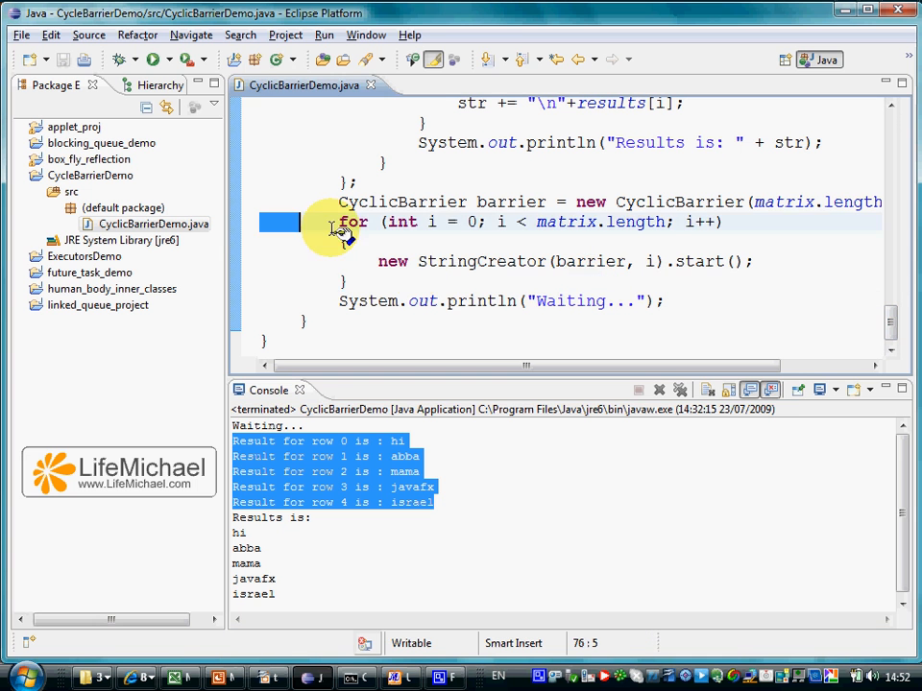
drag(342, 223, 355, 281)
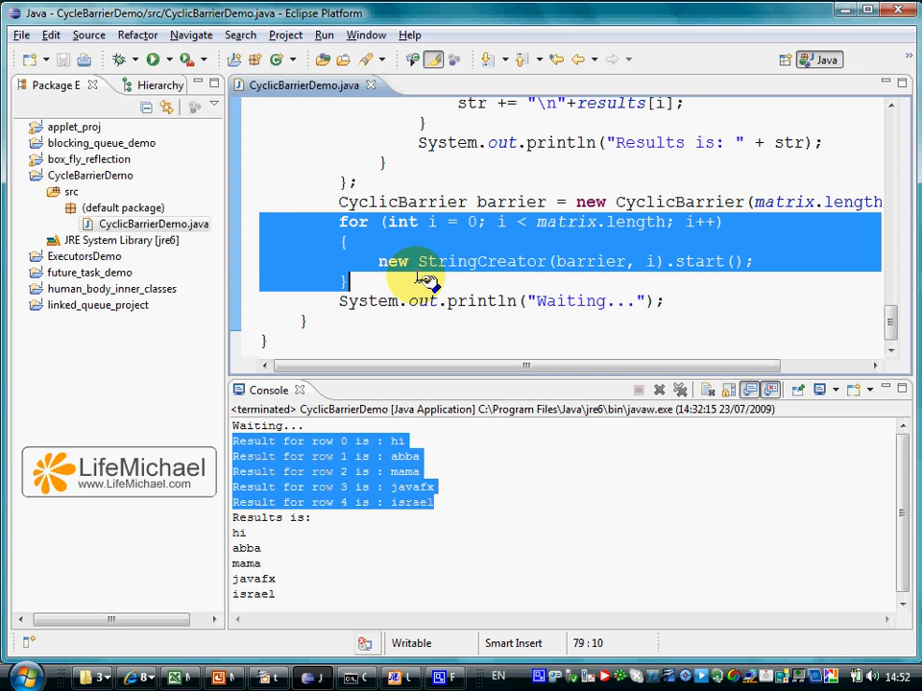
mouse_move(707, 273)
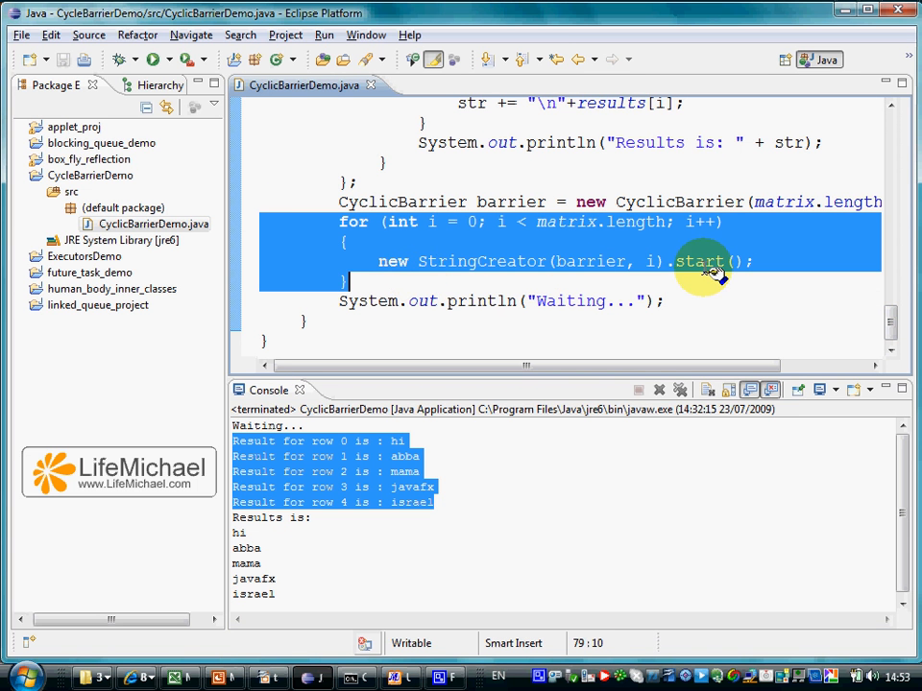
mouse_move(703, 261)
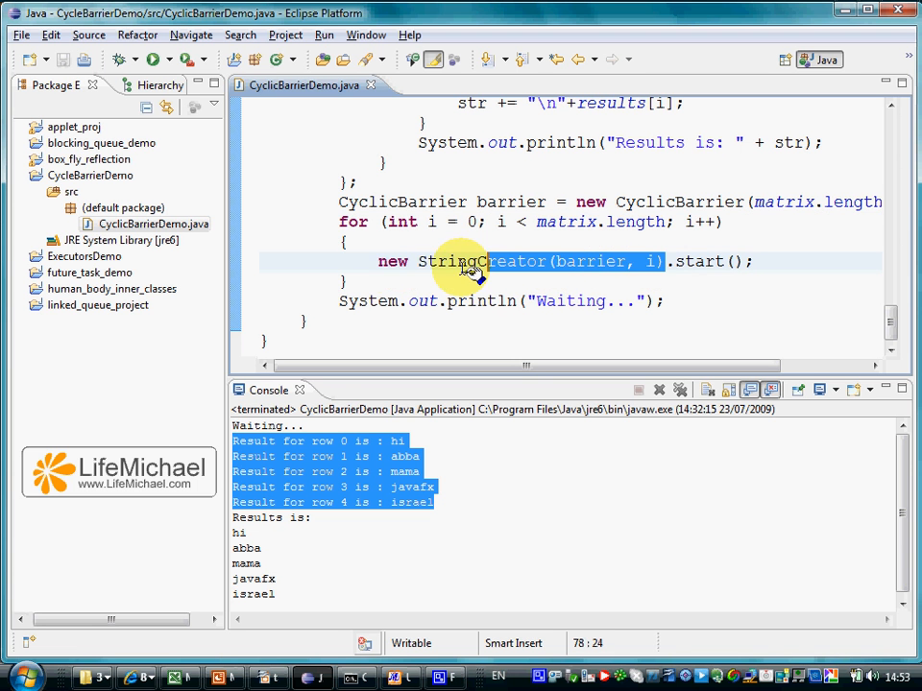
click(451, 261)
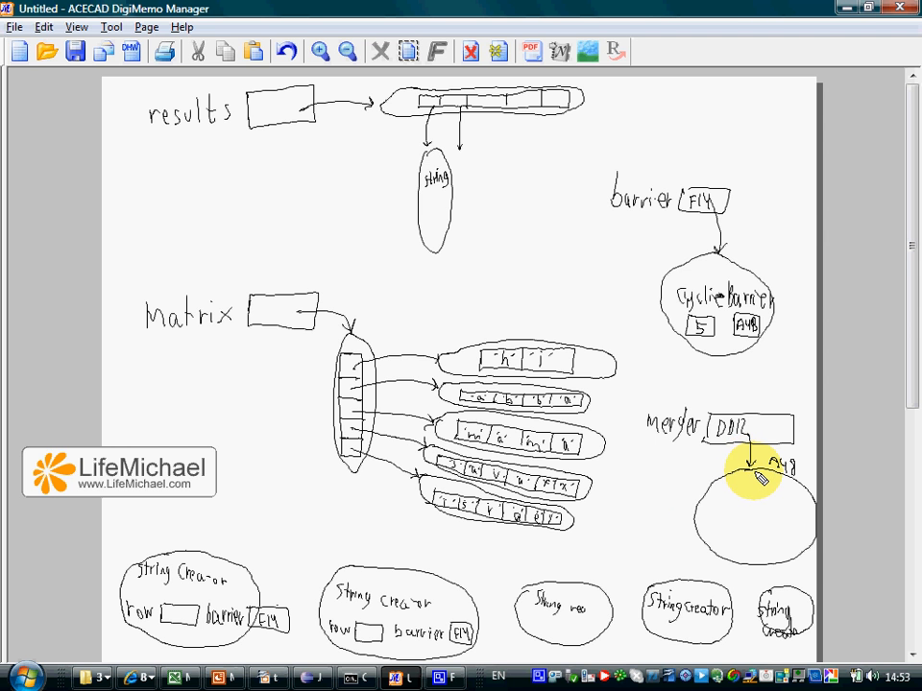
mouse_move(779, 537)
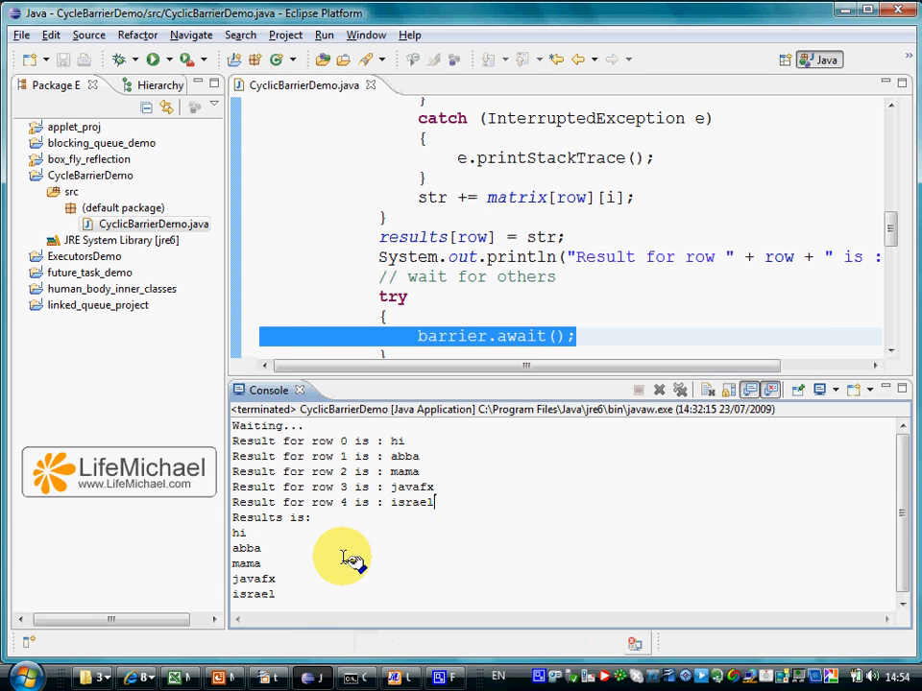
Step: Highlight the merged Results lines printed in the Eclipse console
drag(346, 560, 221, 519)
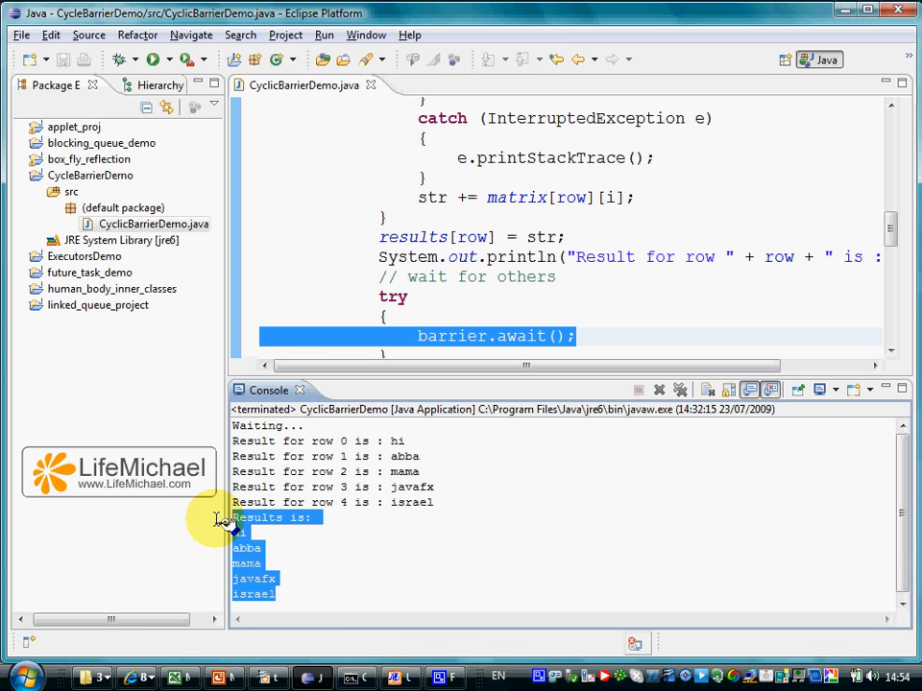